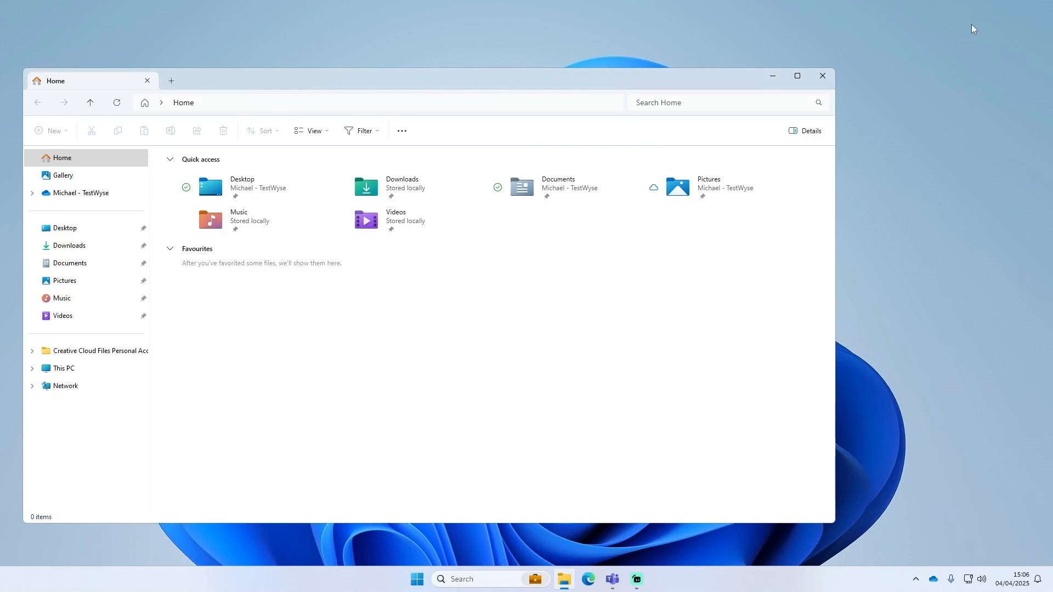
mouse_move(906, 22)
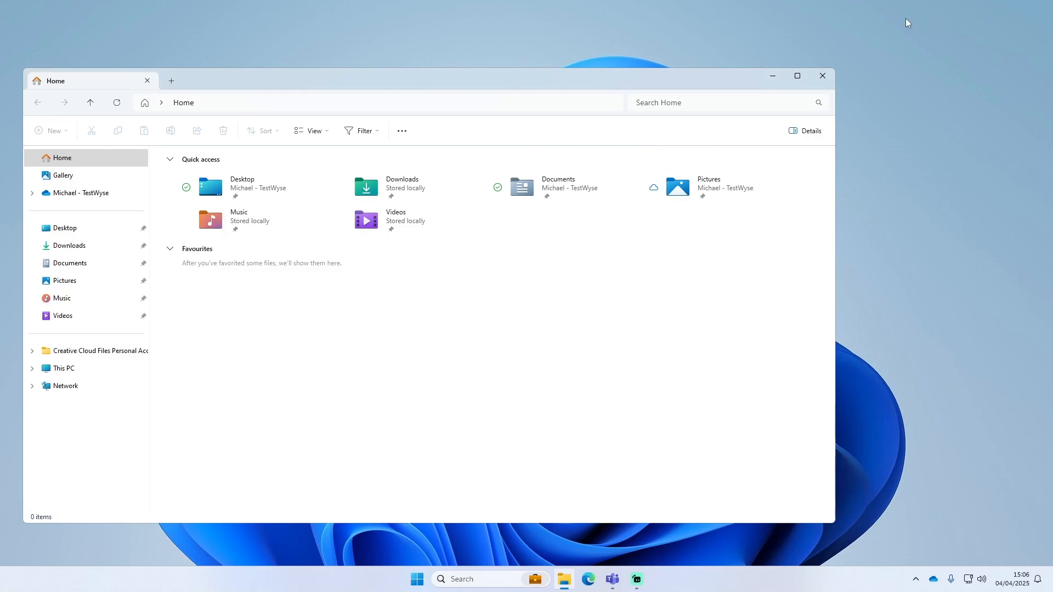
mouse_move(741, 34)
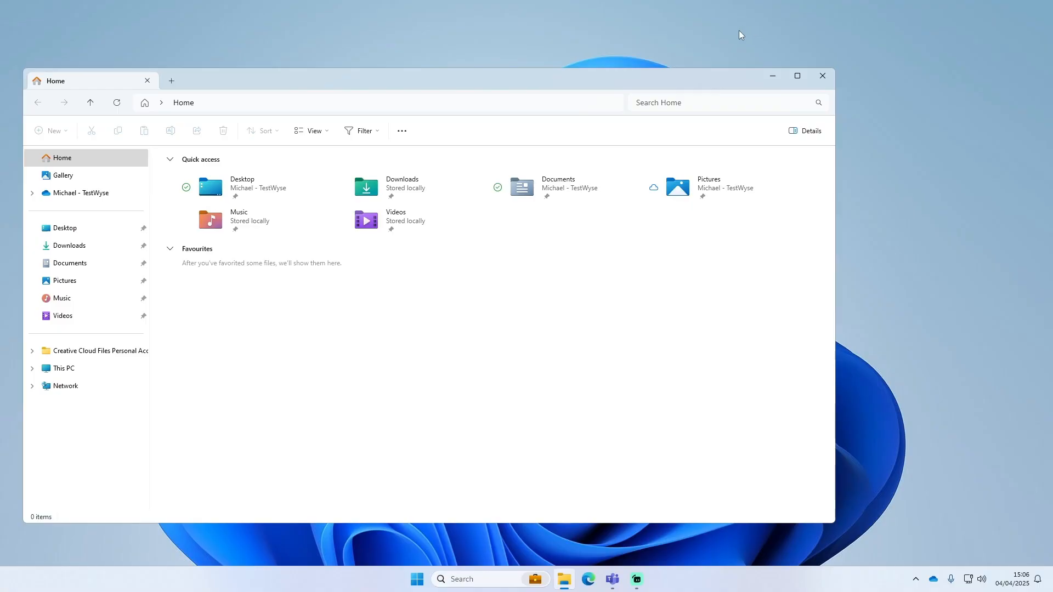
mouse_move(715, 33)
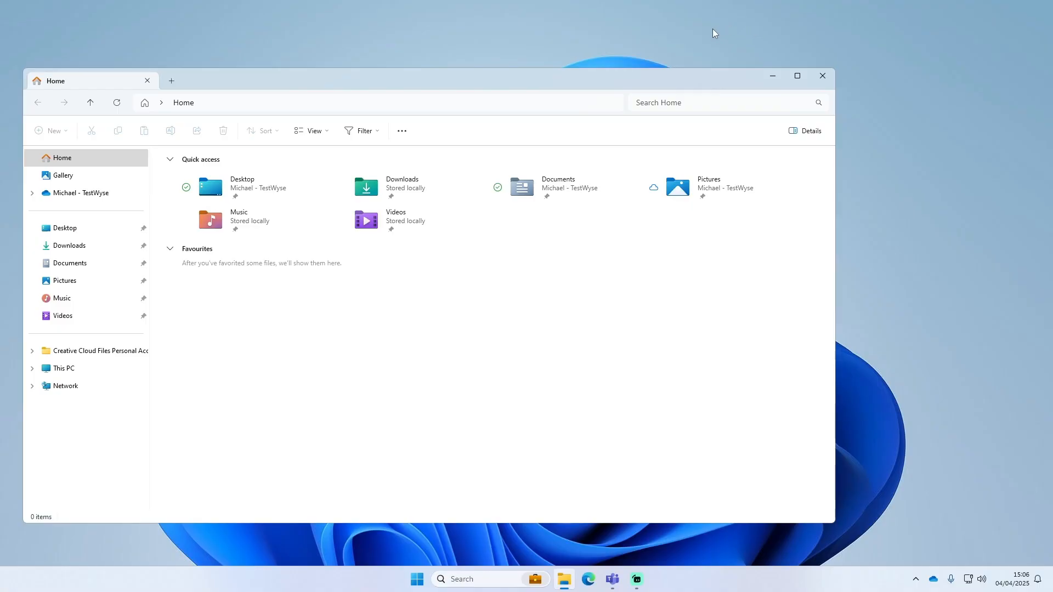
mouse_move(221, 102)
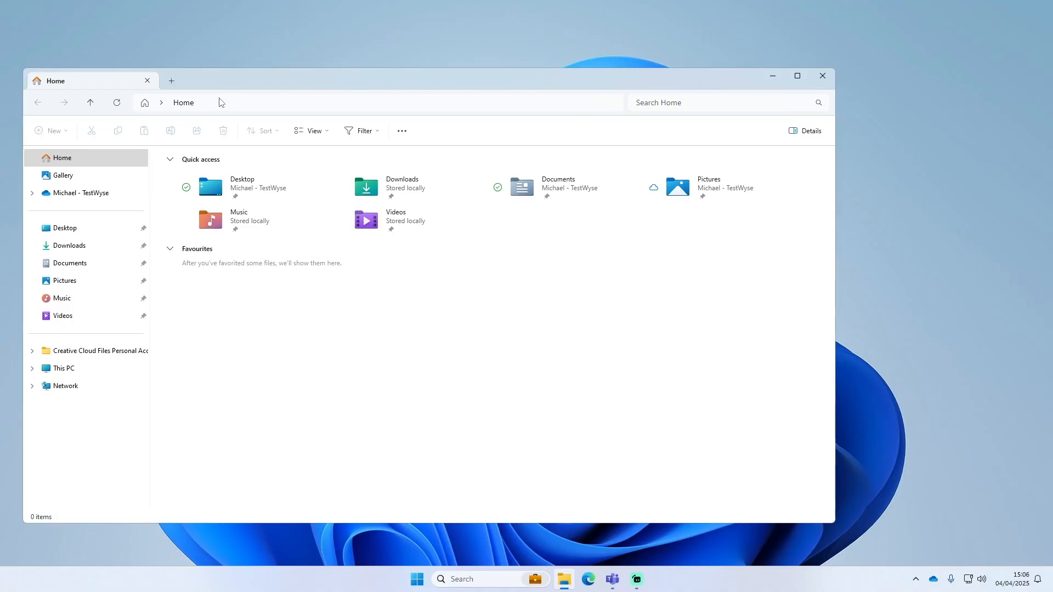
mouse_move(231, 89)
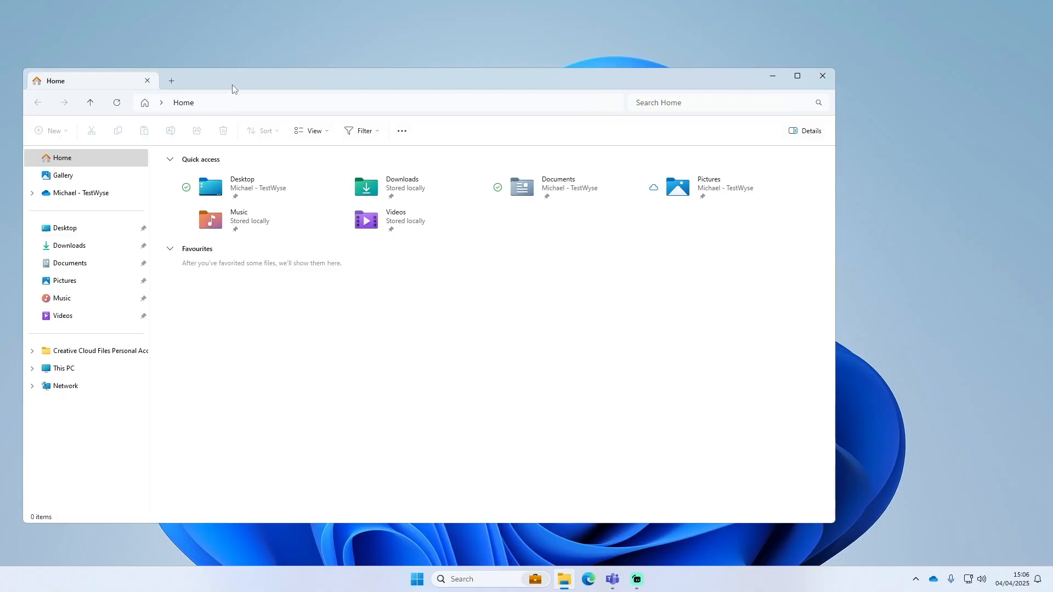
Enter %appdata% in the address bar to reach the Roaming folder
click(269, 102)
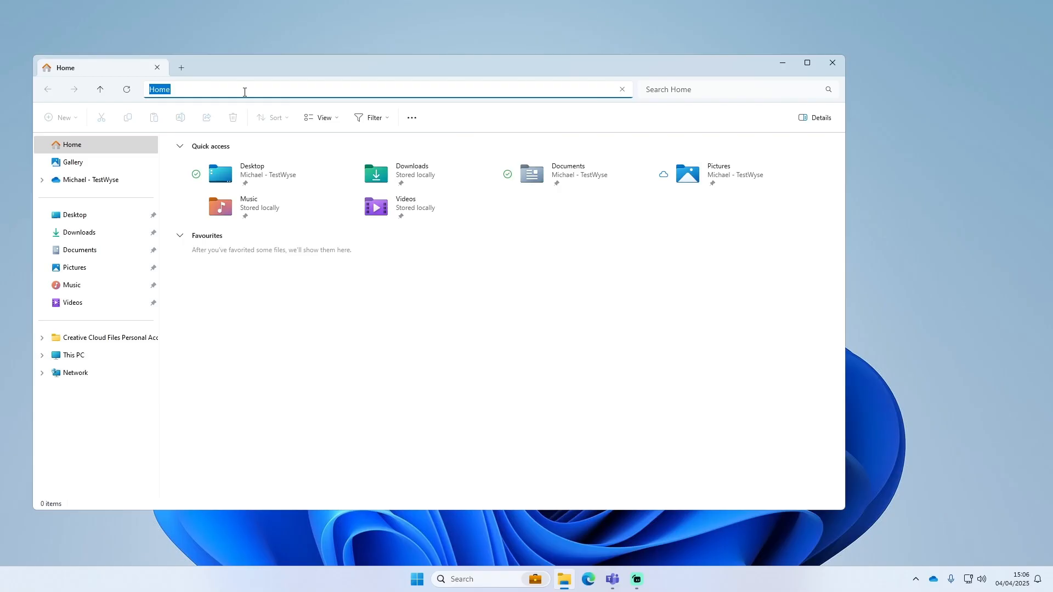
text(%app)
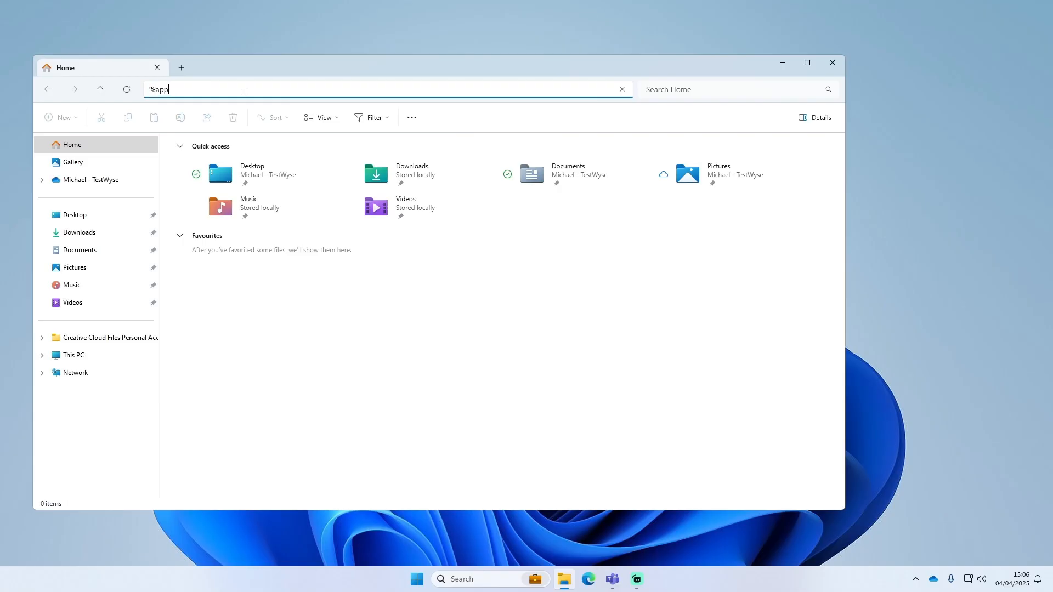
text(data%)
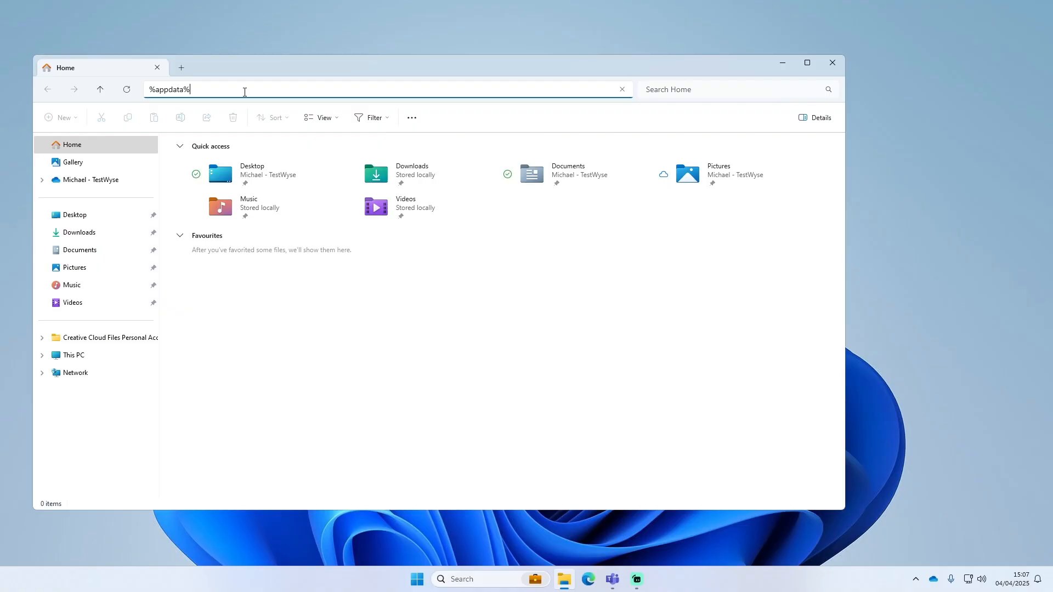
key(Enter)
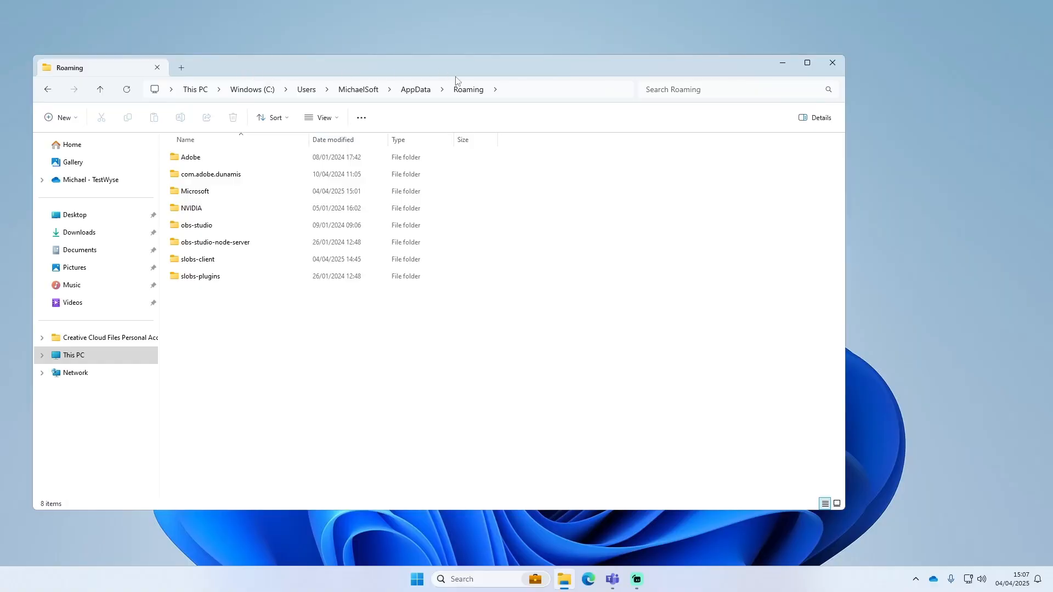
mouse_move(442, 107)
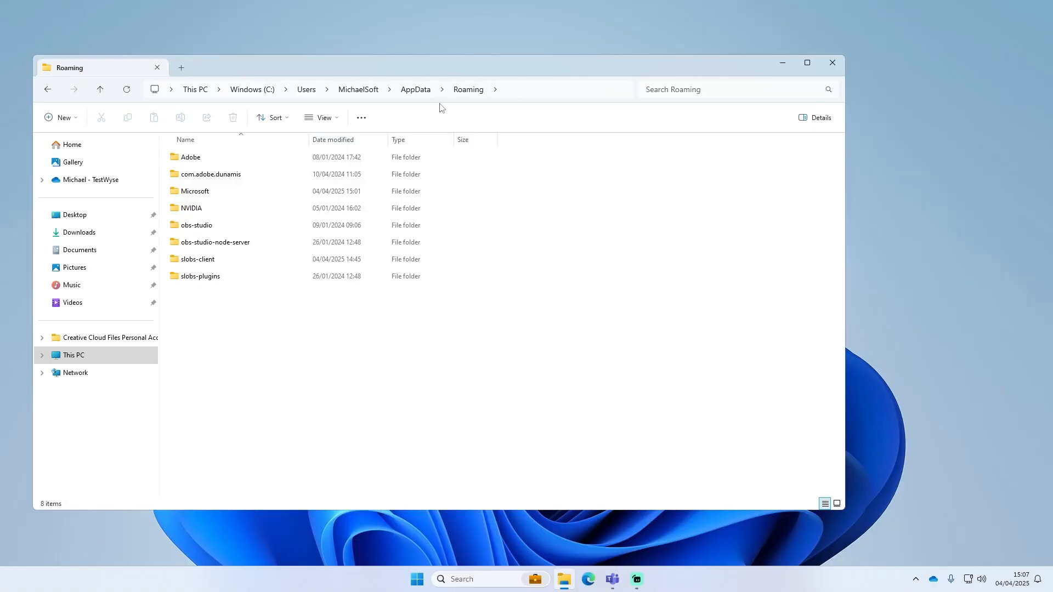
mouse_move(416, 90)
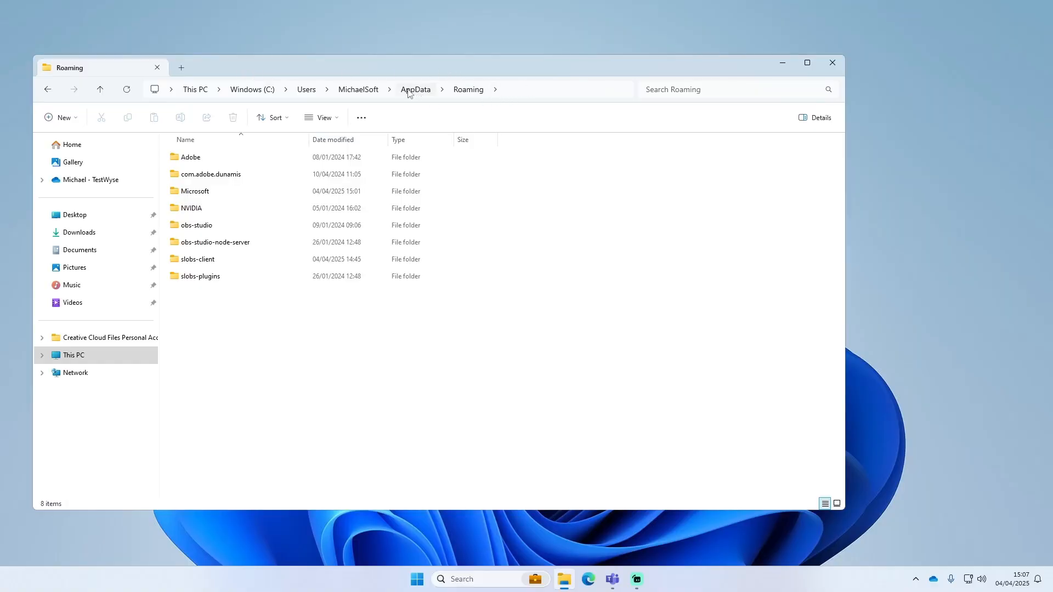
Go up to AppData, open Local > Google > Chrome > User Data, and select Default
click(415, 89)
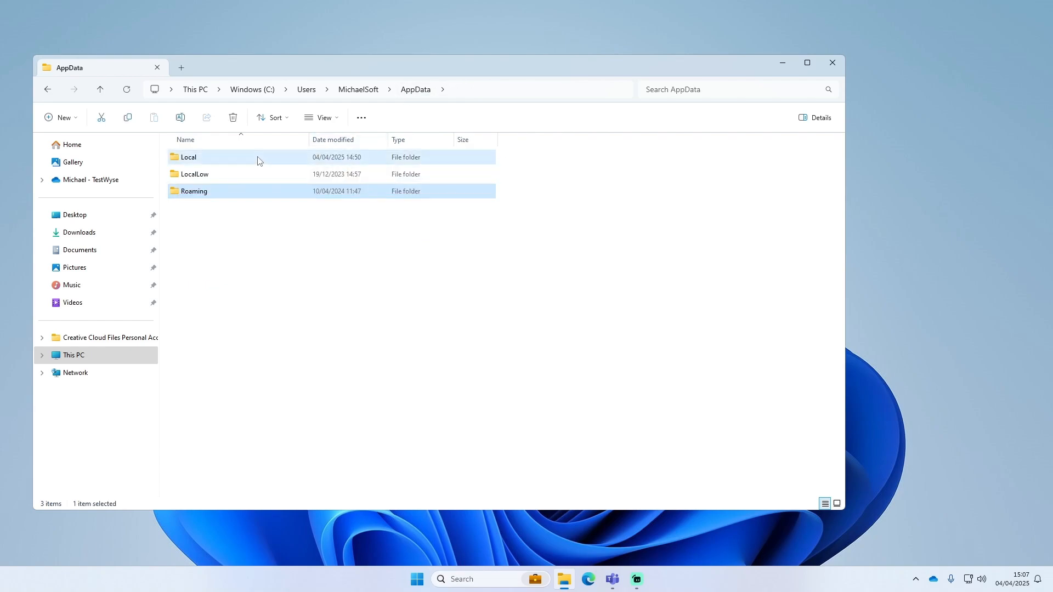
double_click(188, 157)
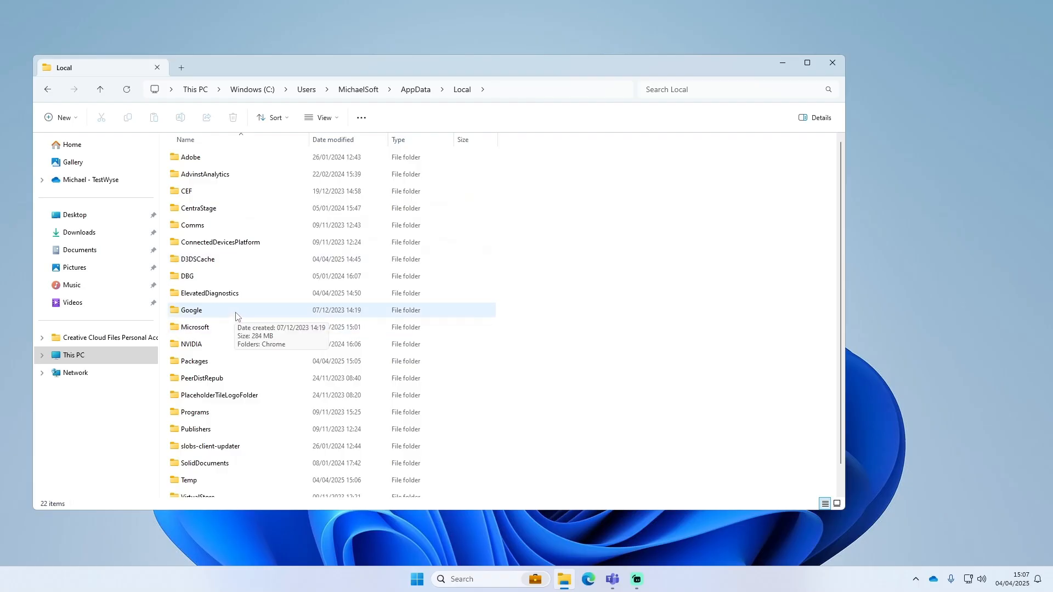
double_click(191, 310)
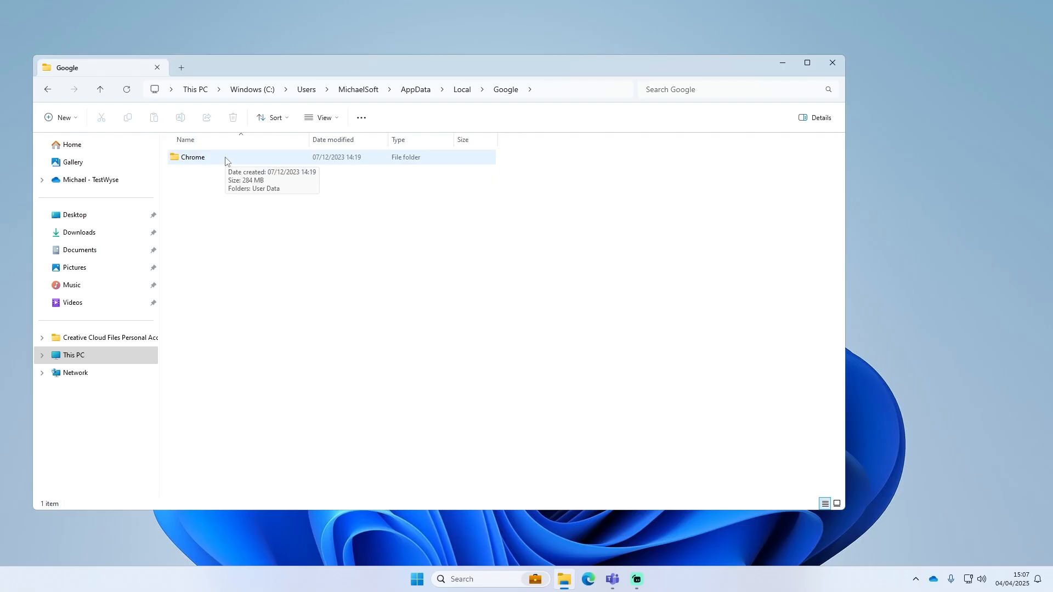
double_click(193, 156)
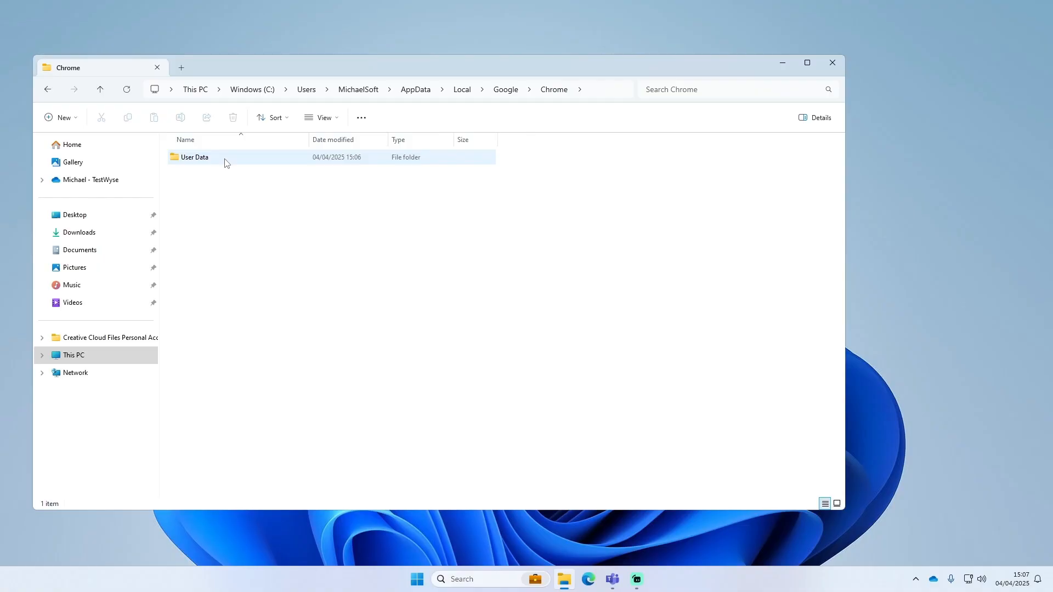
double_click(194, 157)
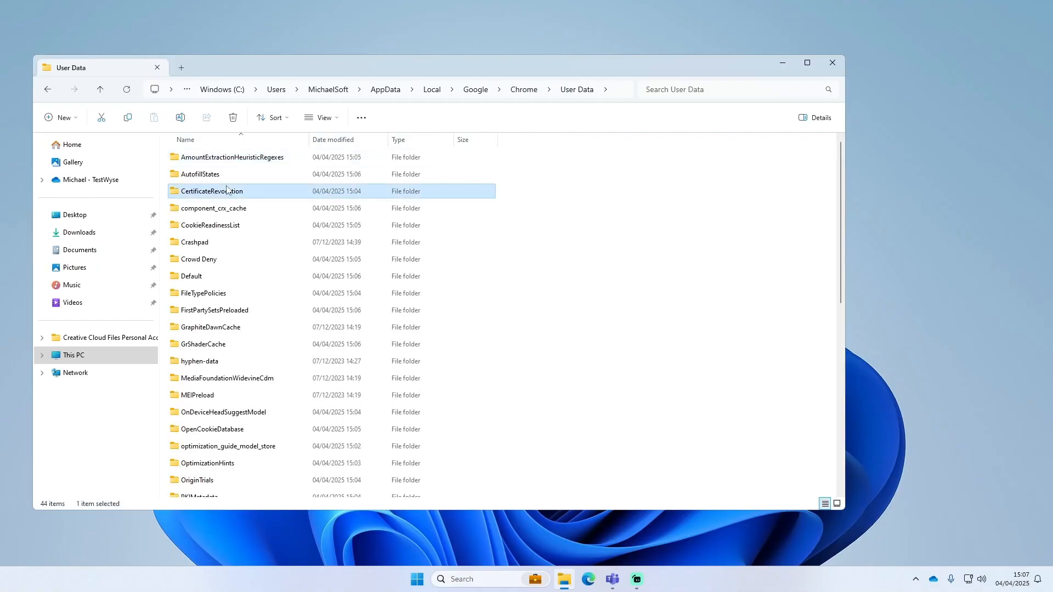
click(190, 276)
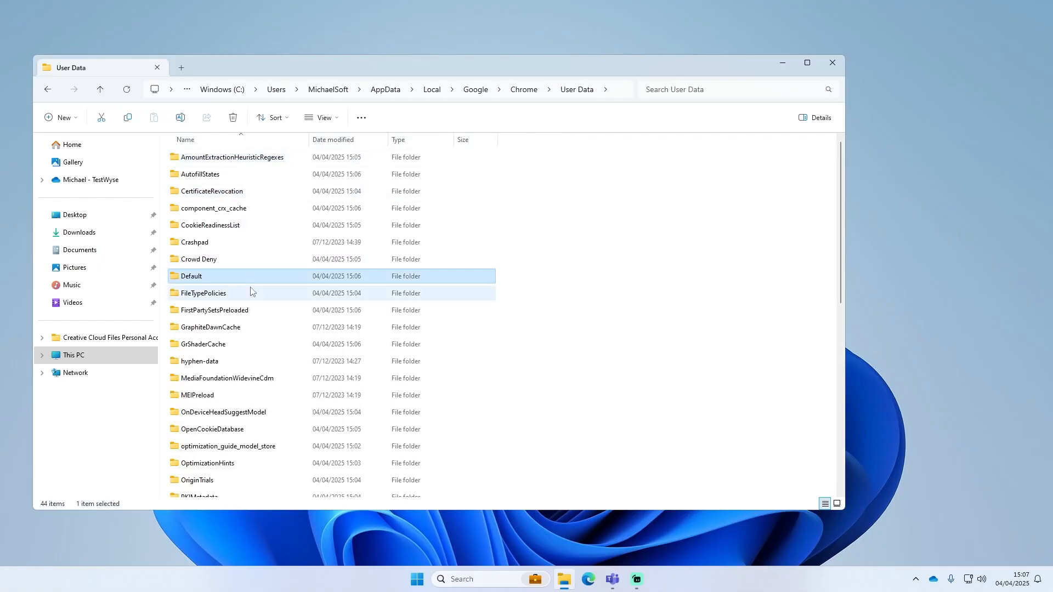
mouse_move(246, 277)
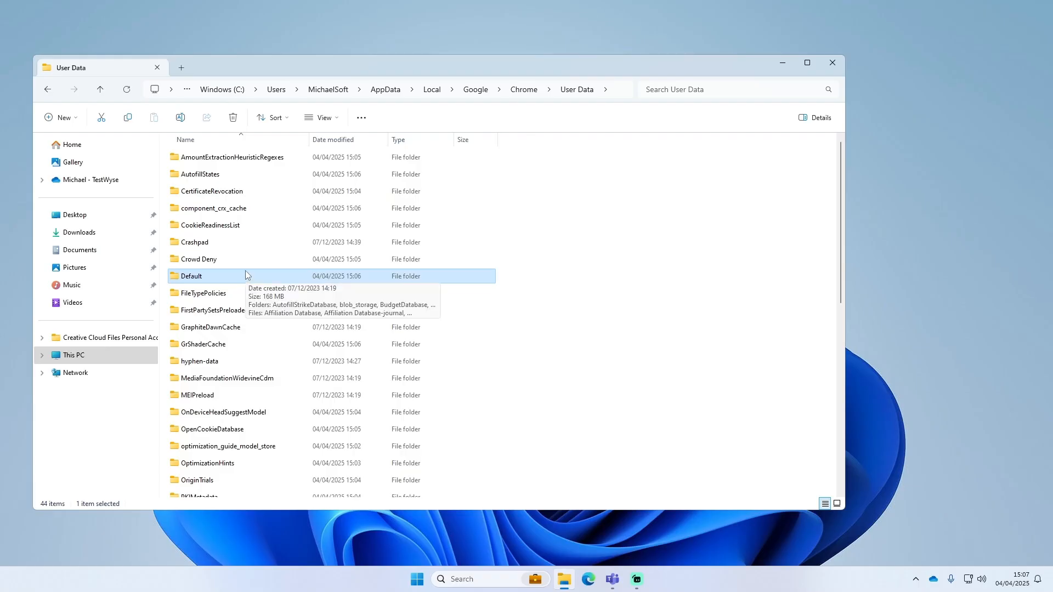
mouse_move(237, 280)
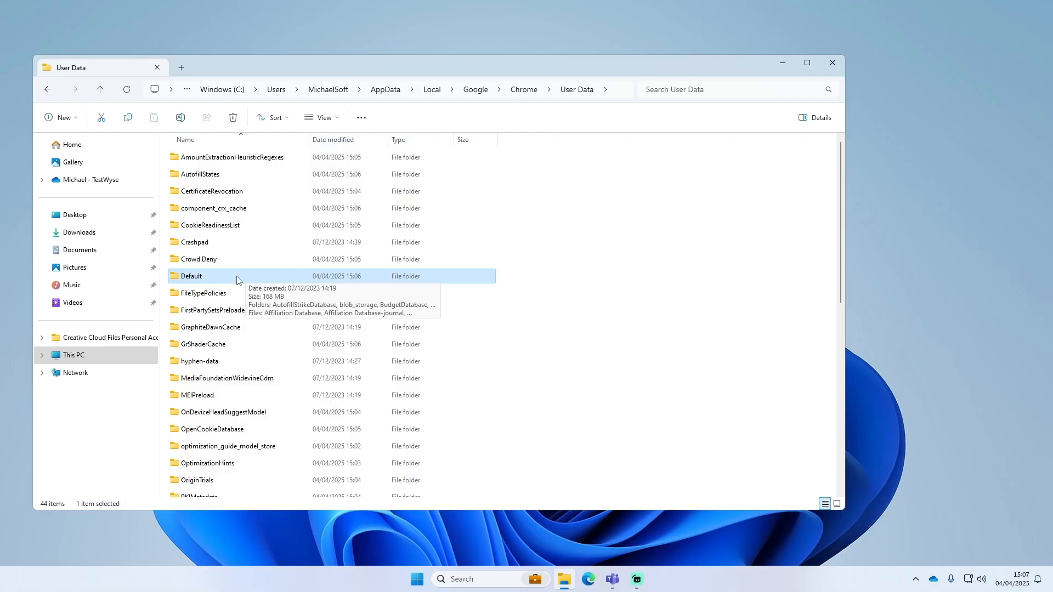
mouse_move(234, 279)
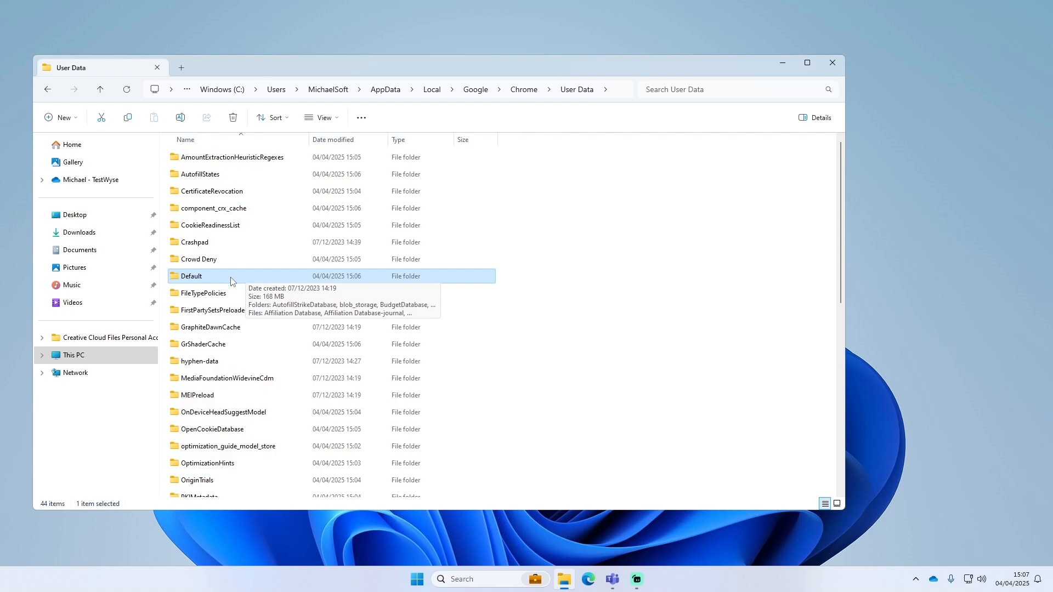
Open the Default profile folder and scroll to the Bookmarks file
double_click(192, 276)
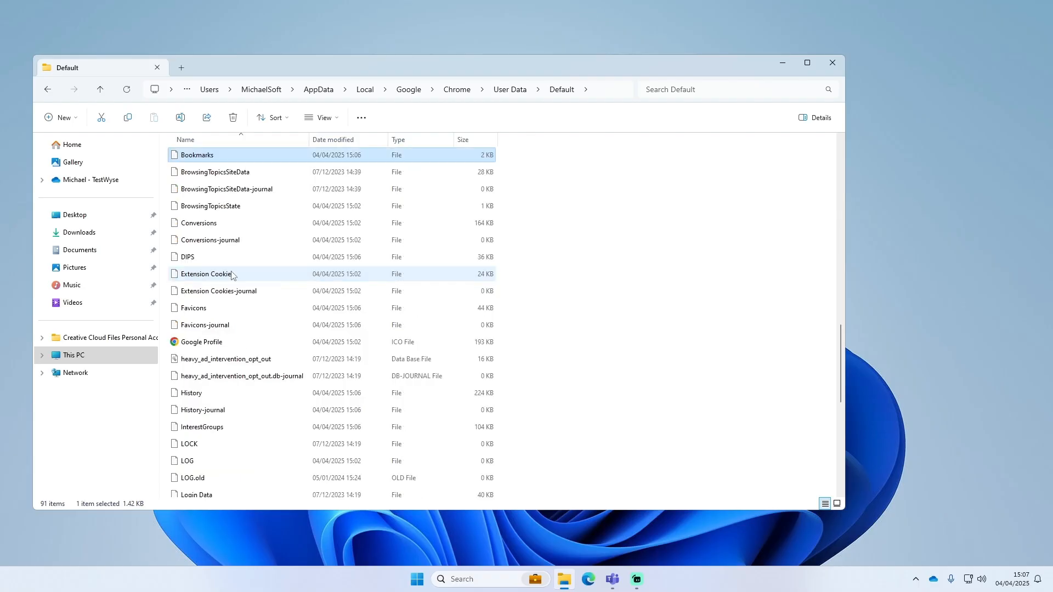
scroll(up, 3)
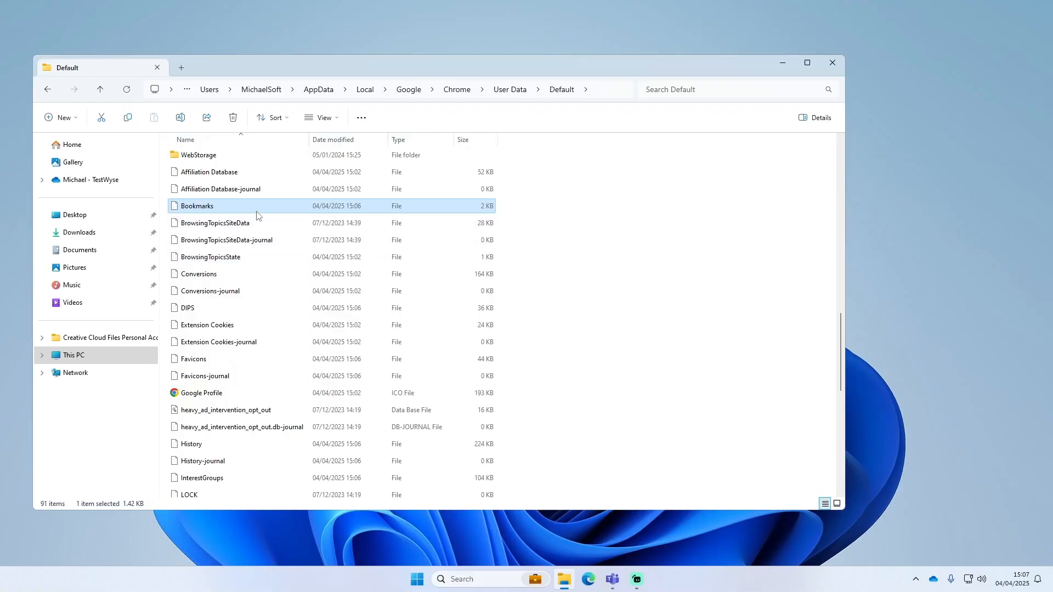
mouse_move(276, 215)
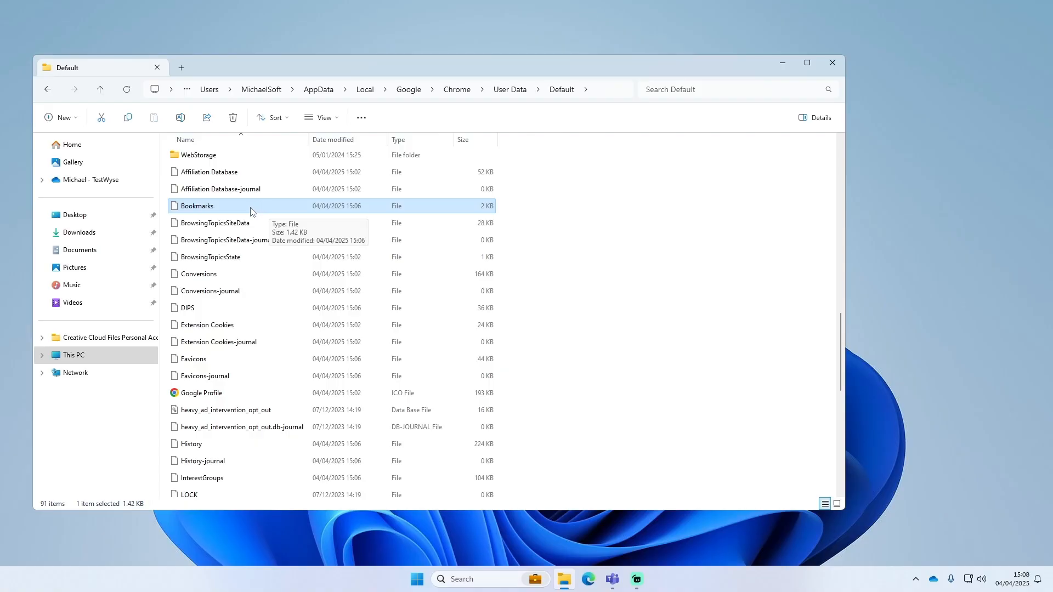
mouse_move(395, 461)
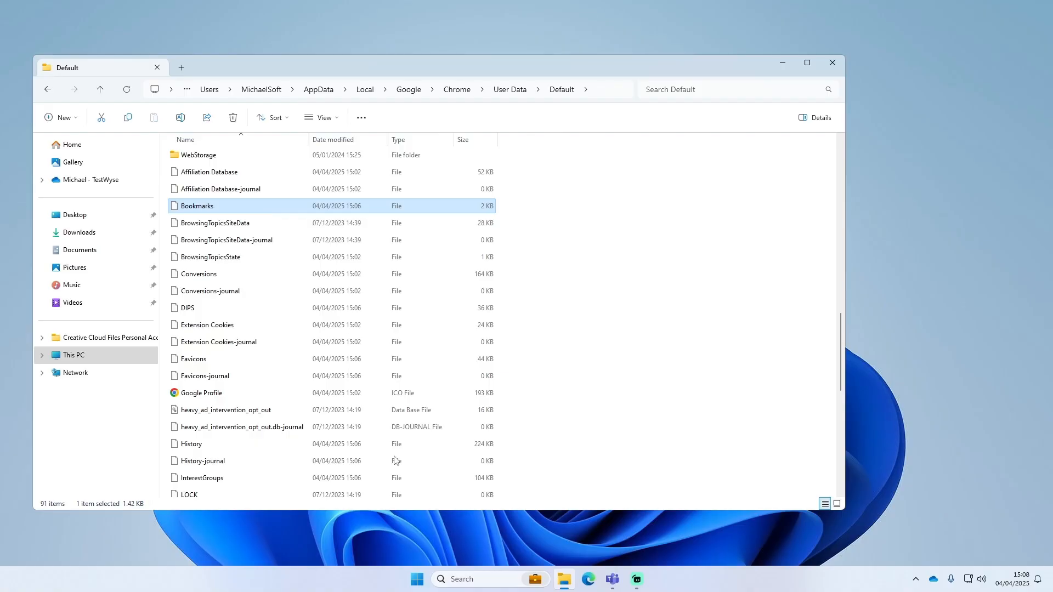
Search 'ch' in the Start menu and launch Google Chrome
click(417, 579)
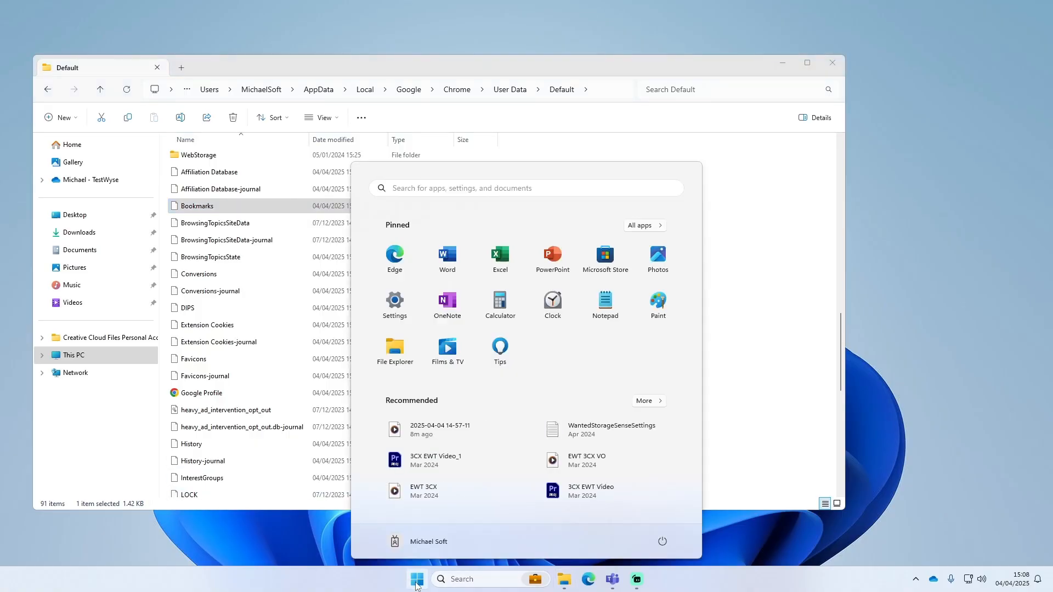
text(chrom)
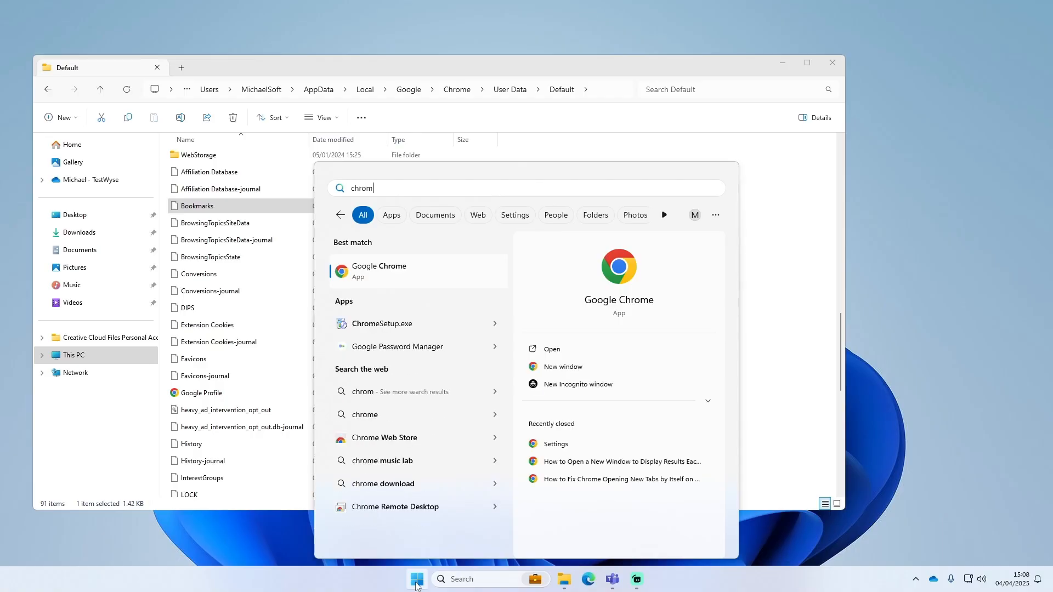
click(417, 579)
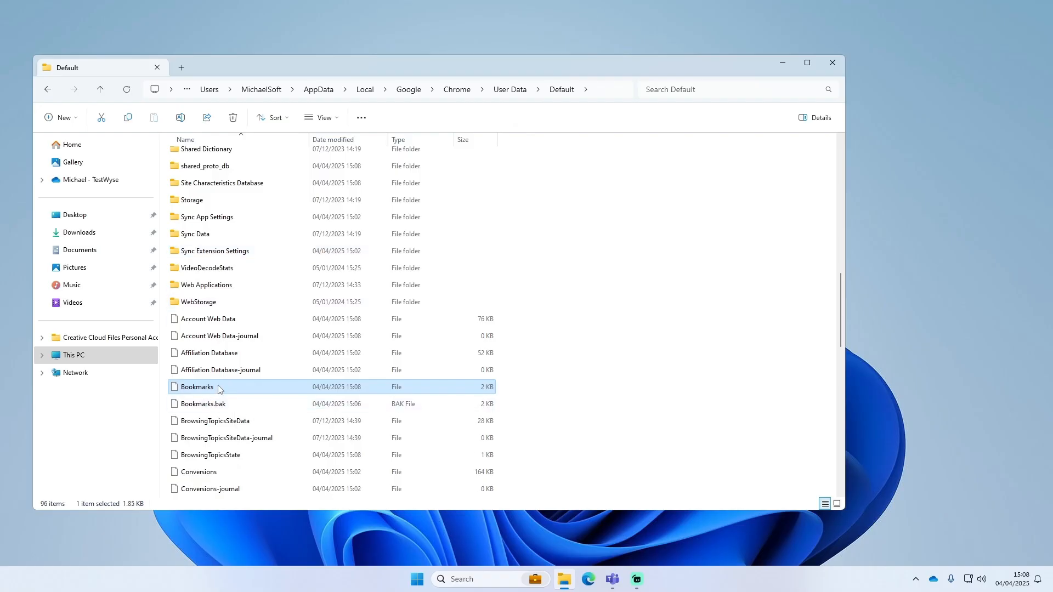
mouse_move(240, 395)
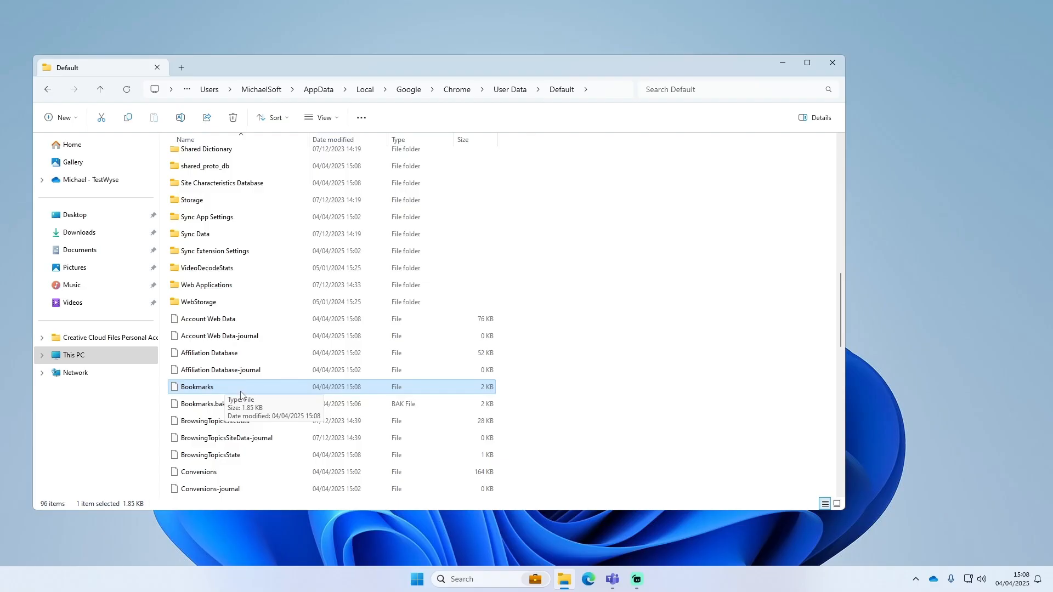
mouse_move(260, 408)
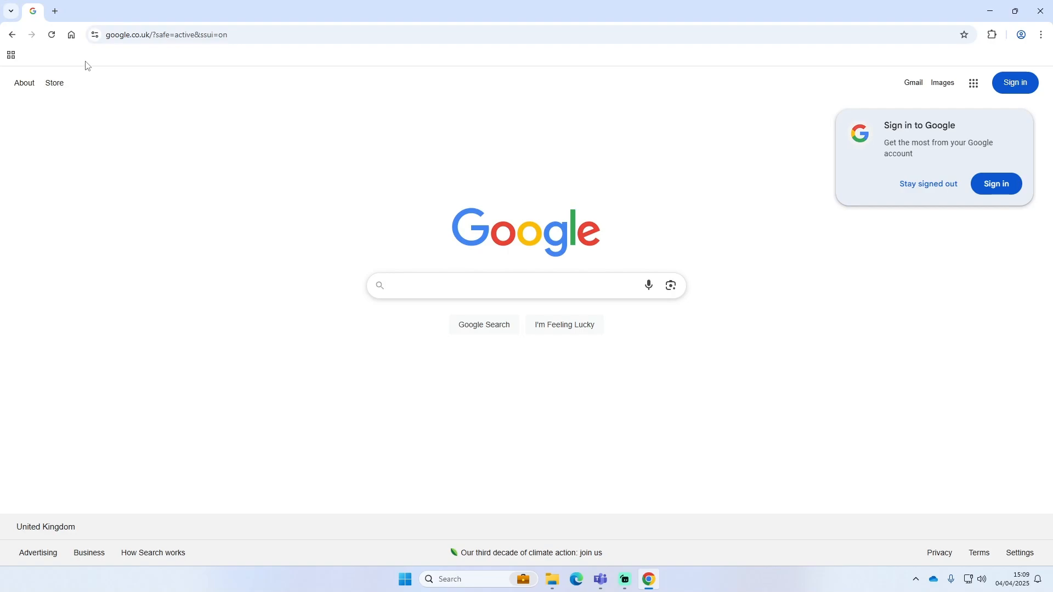
mouse_move(1041, 11)
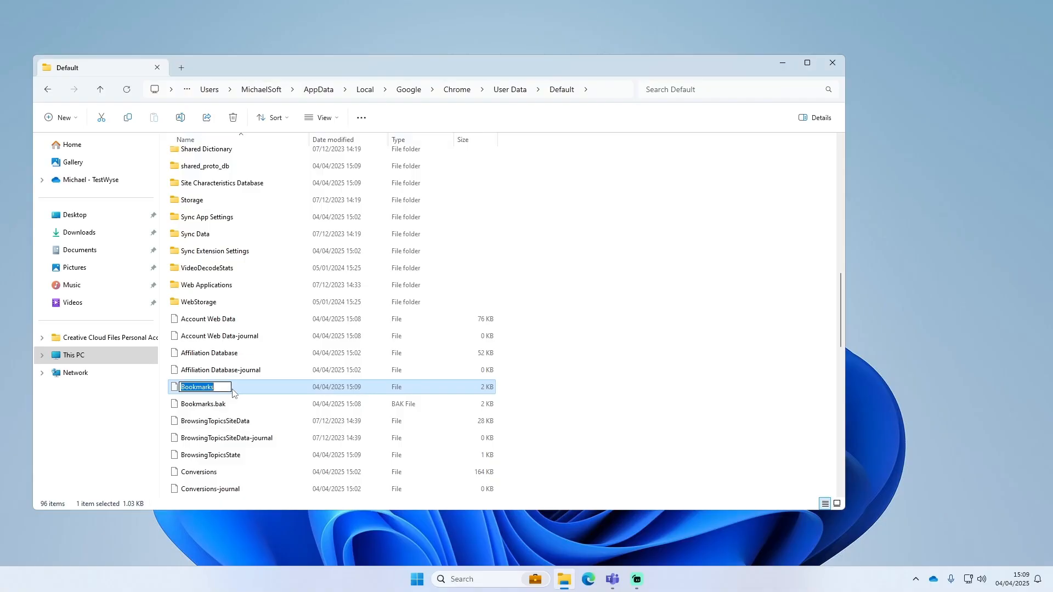
Rename Bookmarks to Bookmarks.old and accept the extension-change warning
text(.old)
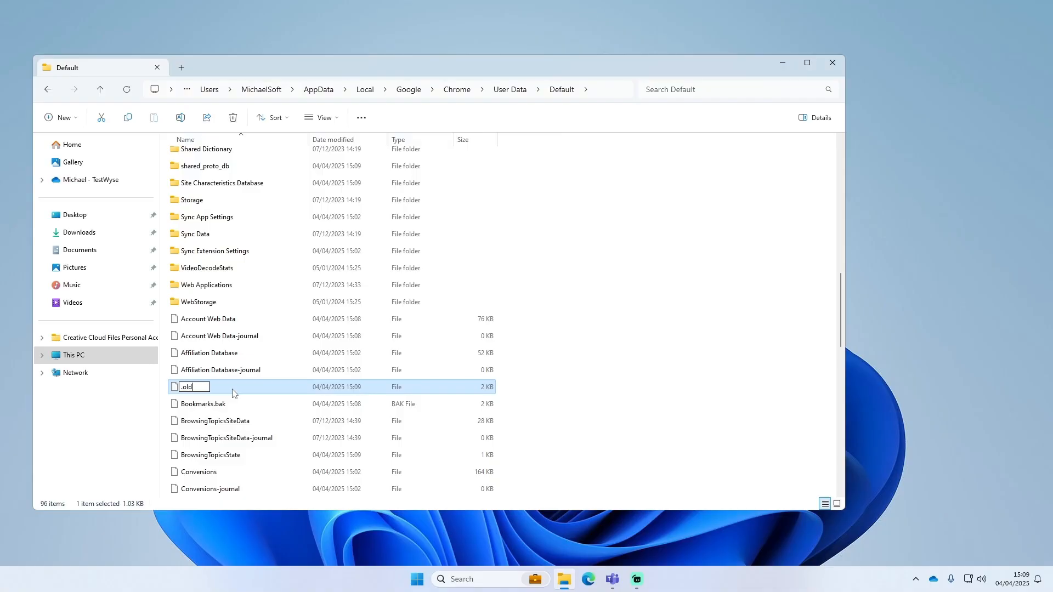
key(Enter)
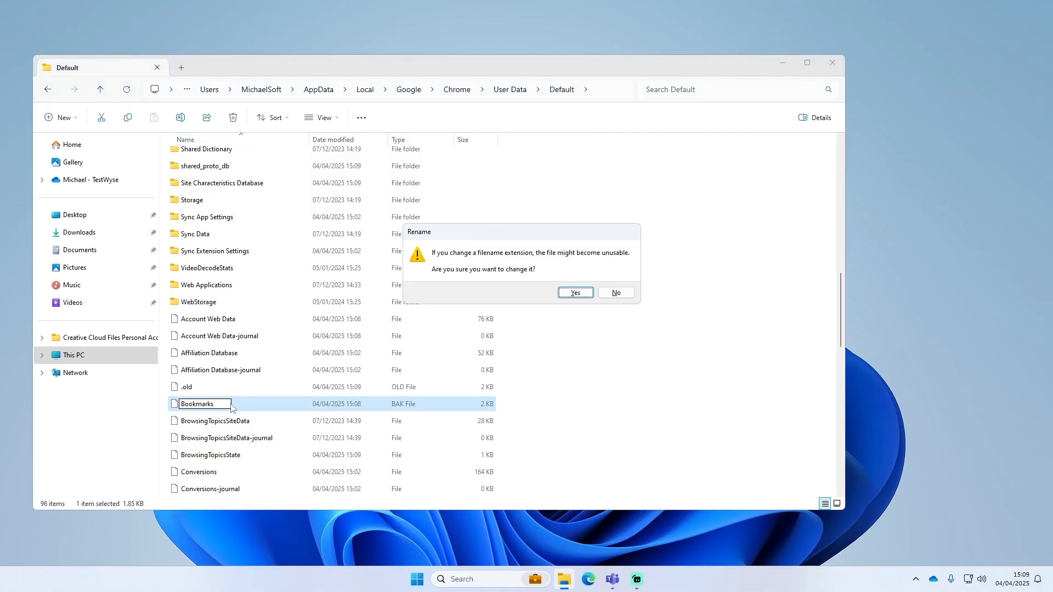
click(575, 293)
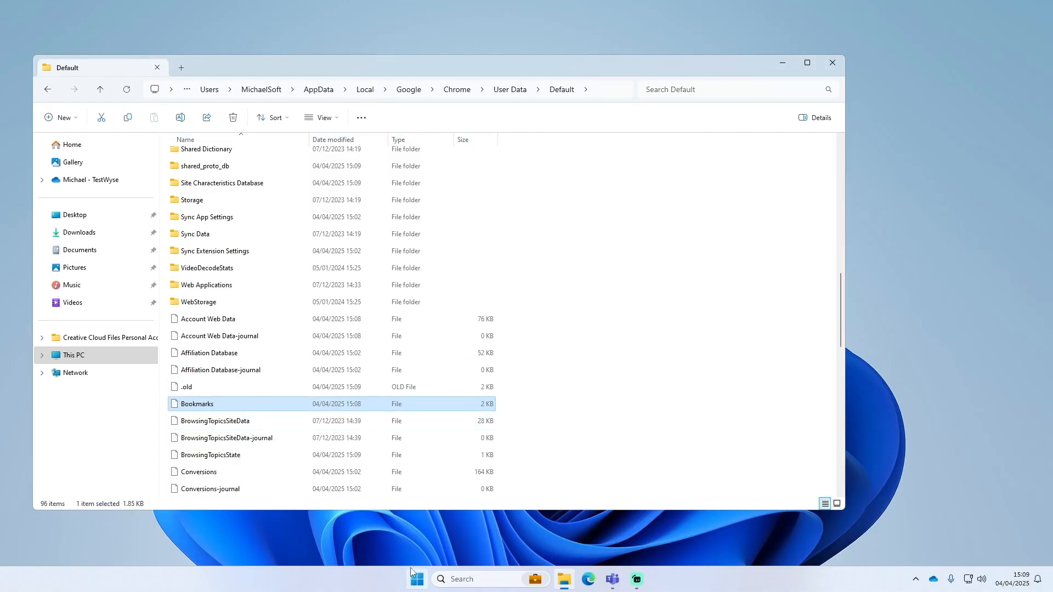
Relaunch Chrome and open the restored Google News and Google bookmarks
text(chrome)
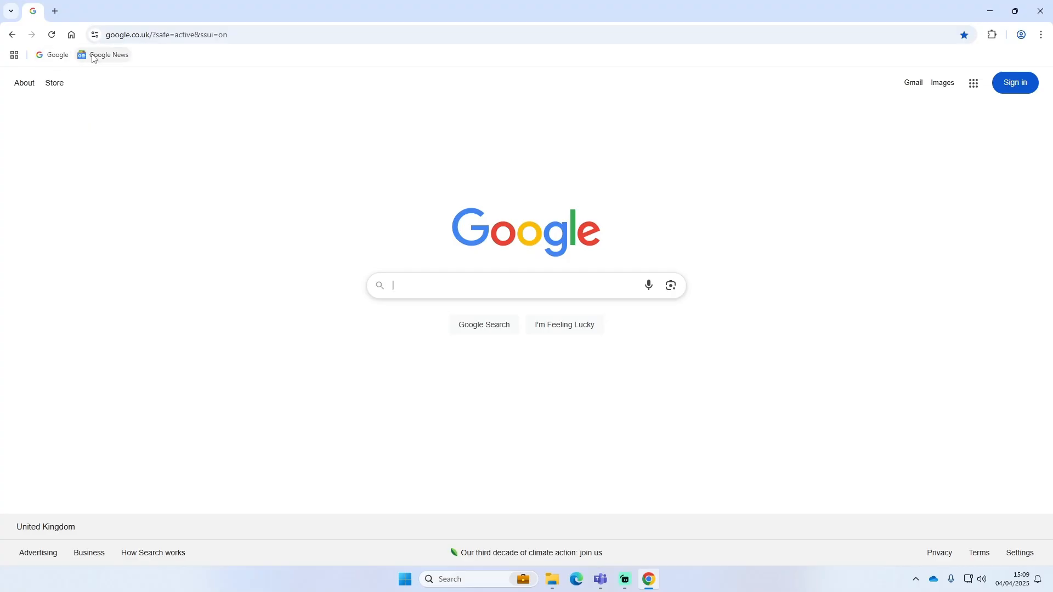
click(109, 55)
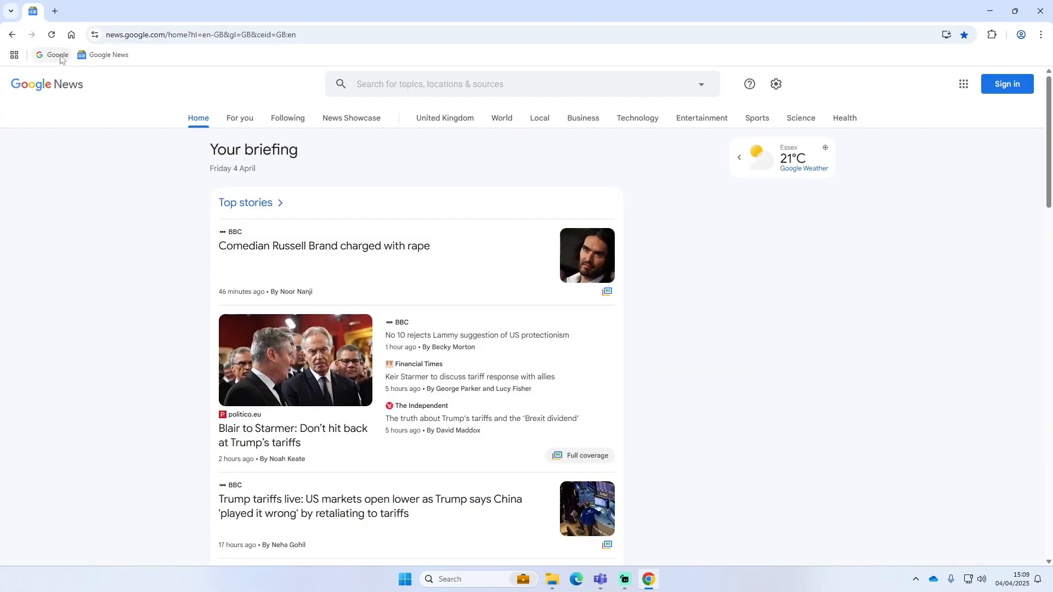
click(57, 55)
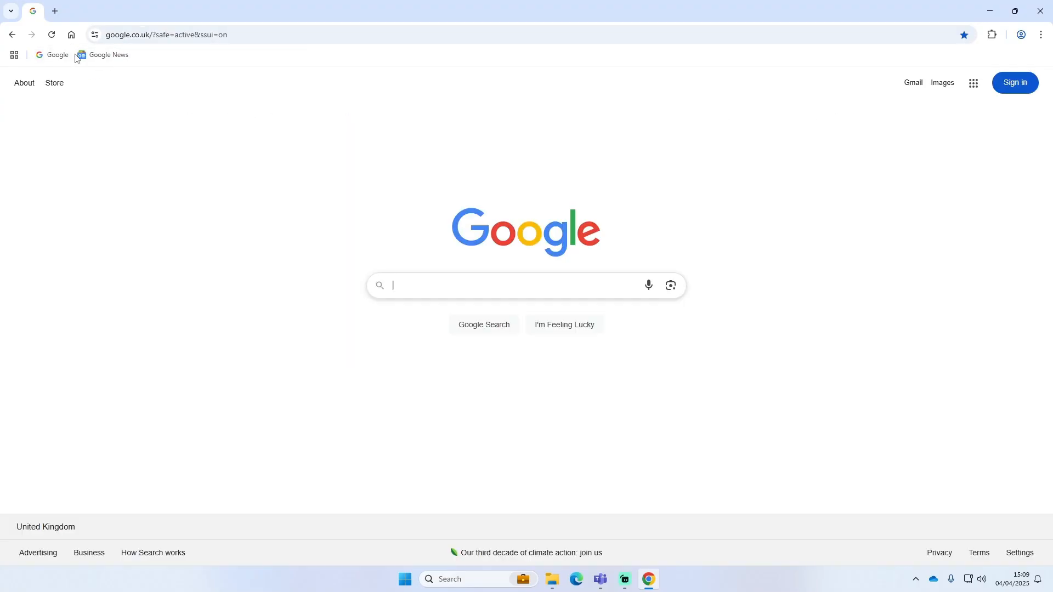